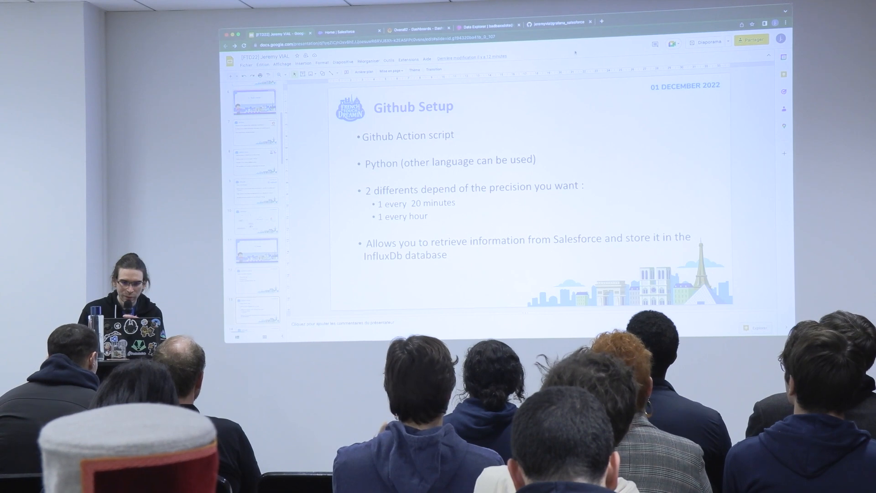
# - Switch to the browser tab showing the grafana_salesforce GitHub repository
pyautogui.click(558, 22)
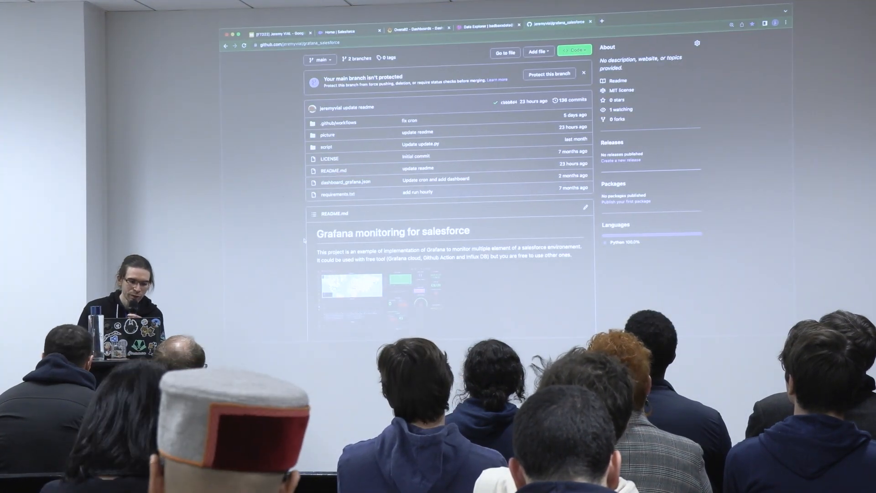
pyautogui.scroll(-3)
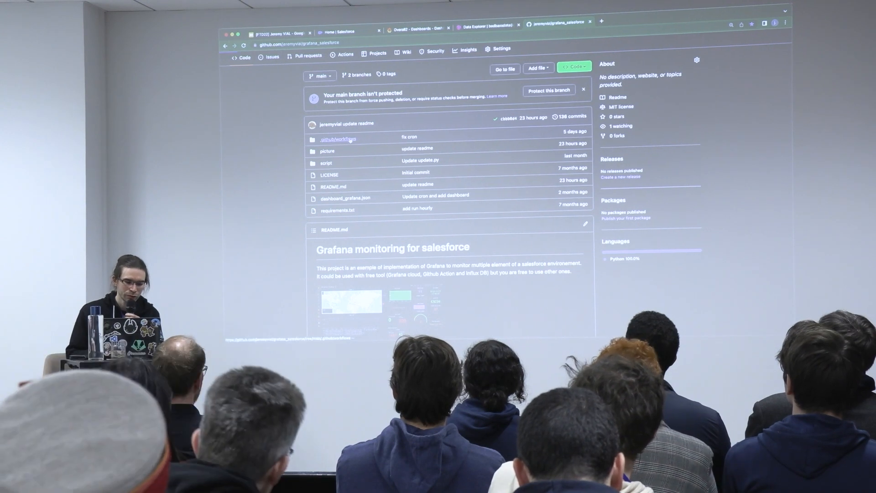
# - View regular-cron.yml in .github/workflows with its schedule, Python setup and secrets steps
pyautogui.click(338, 139)
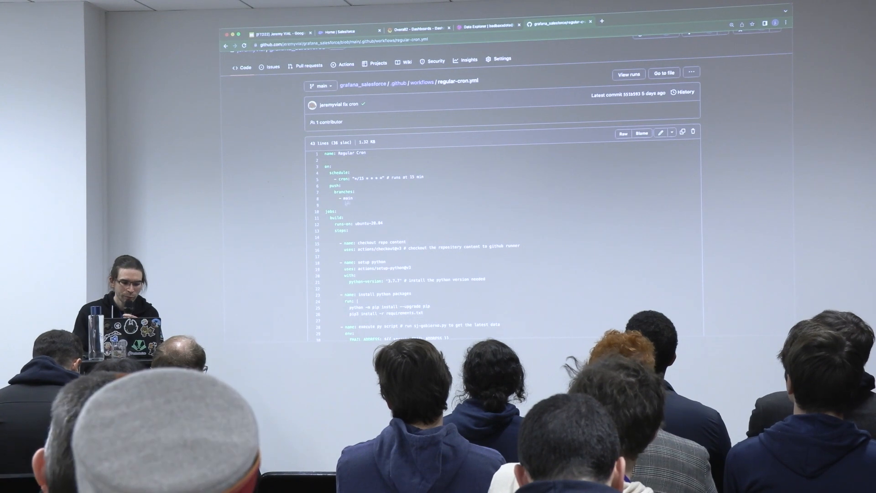
pyautogui.scroll(-3)
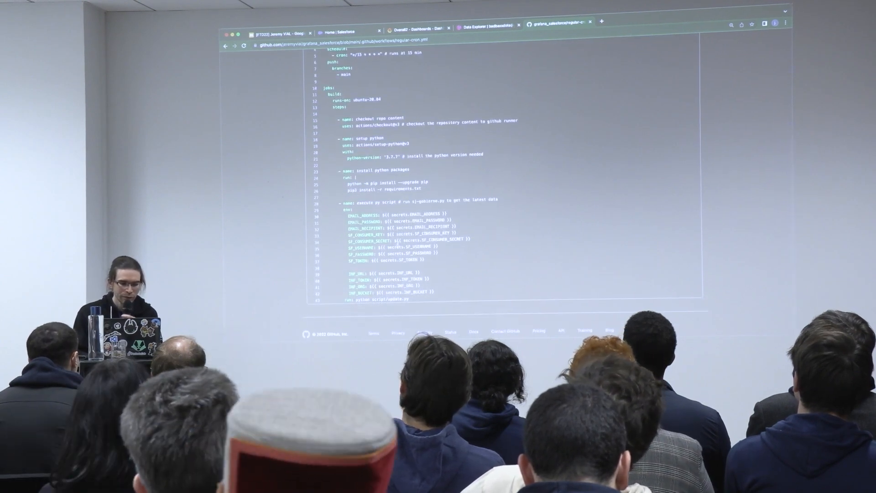
pyautogui.scroll(-3)
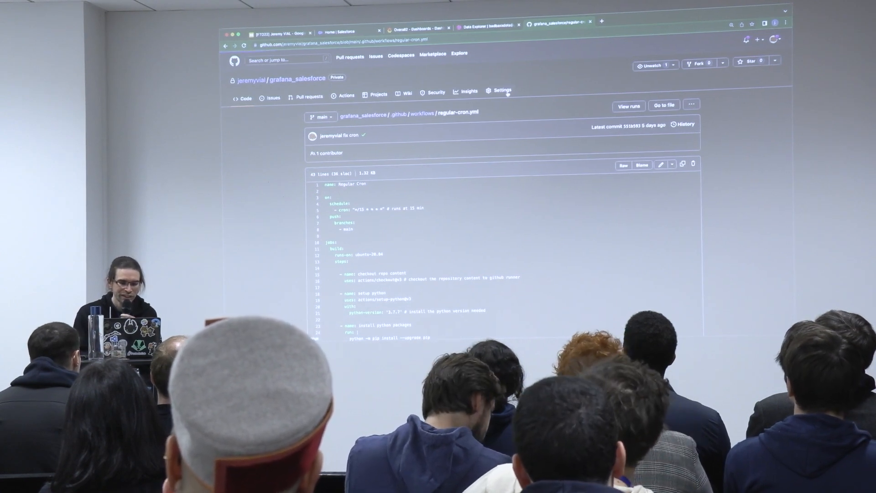
# - Show the repository's Actions secrets under Settings > Secrets
pyautogui.click(501, 90)
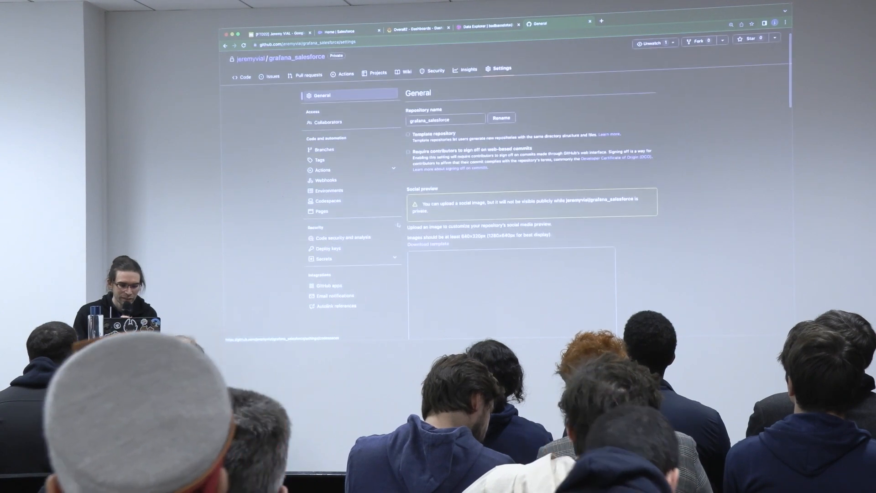
pyautogui.click(323, 258)
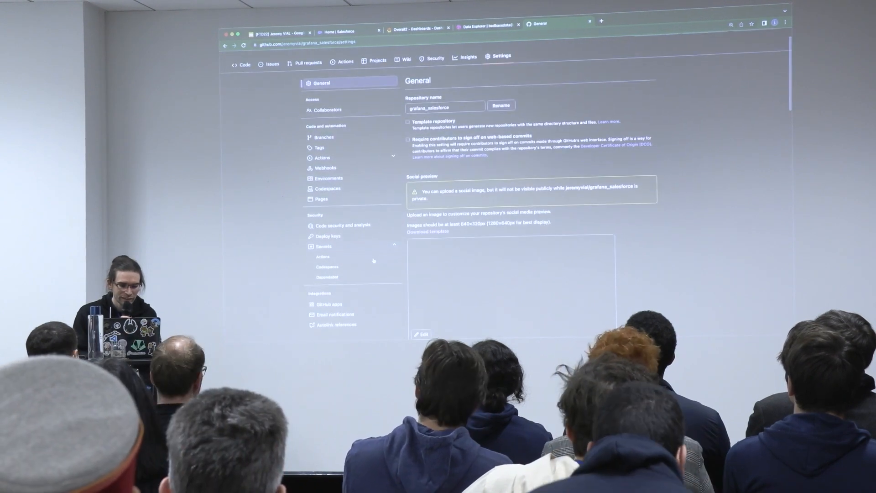
pyautogui.click(323, 256)
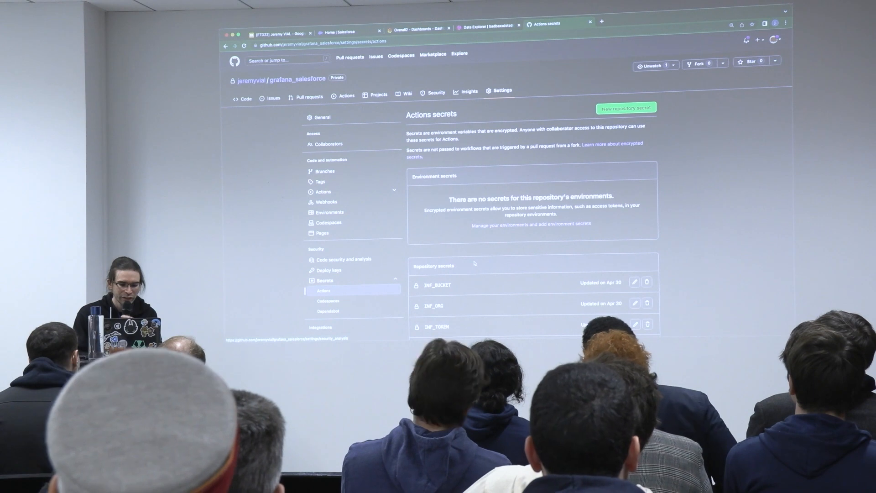
pyautogui.scroll(-3)
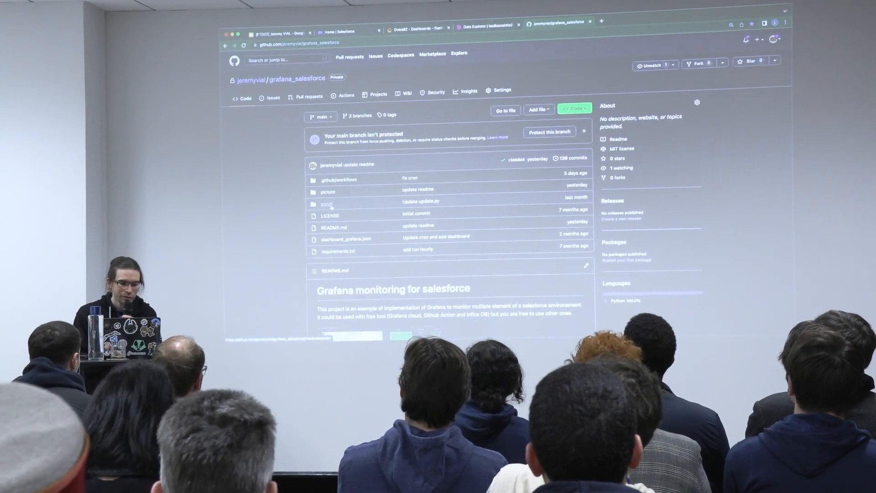
# - Show update.py from the script folder and its Salesforce query code
pyautogui.click(327, 203)
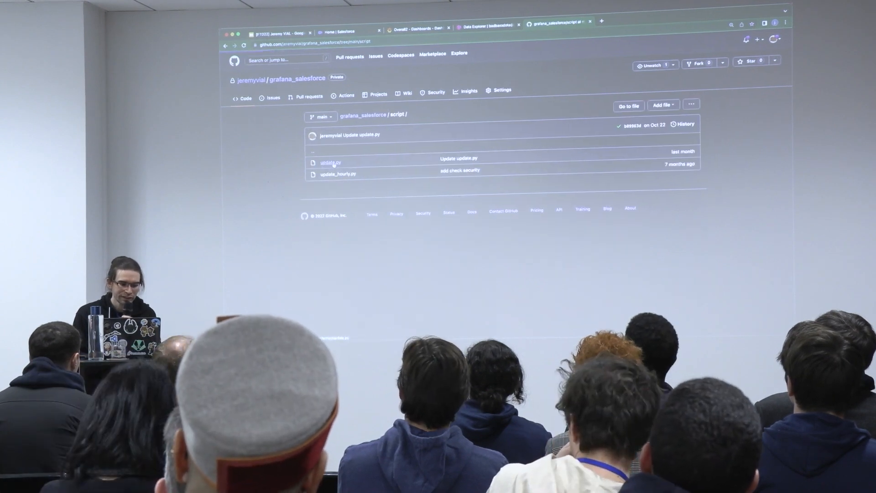
pyautogui.click(327, 163)
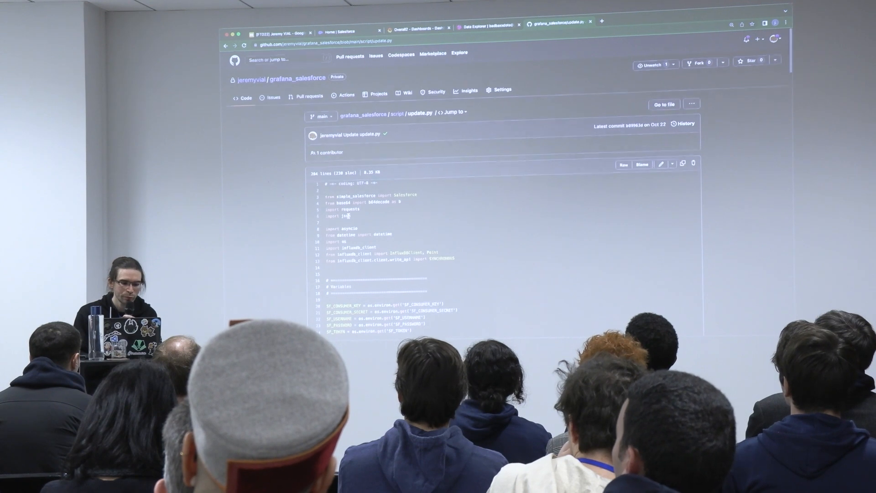
pyautogui.scroll(-3)
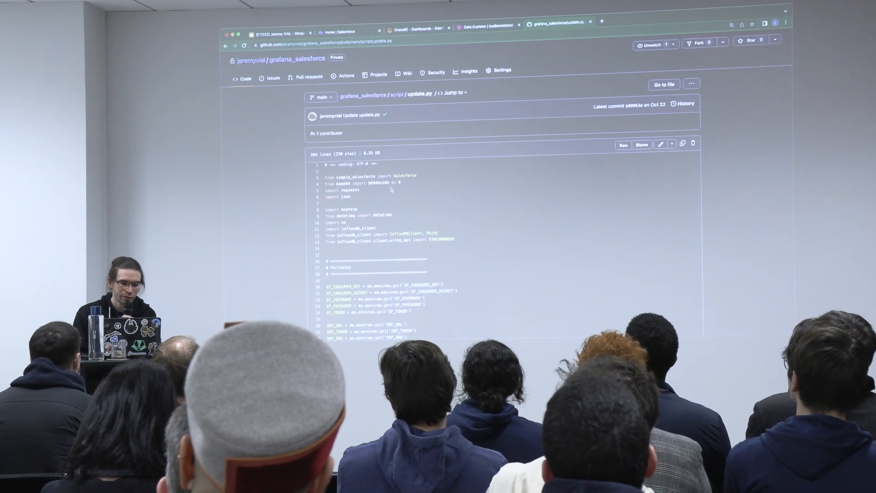
pyautogui.scroll(-3)
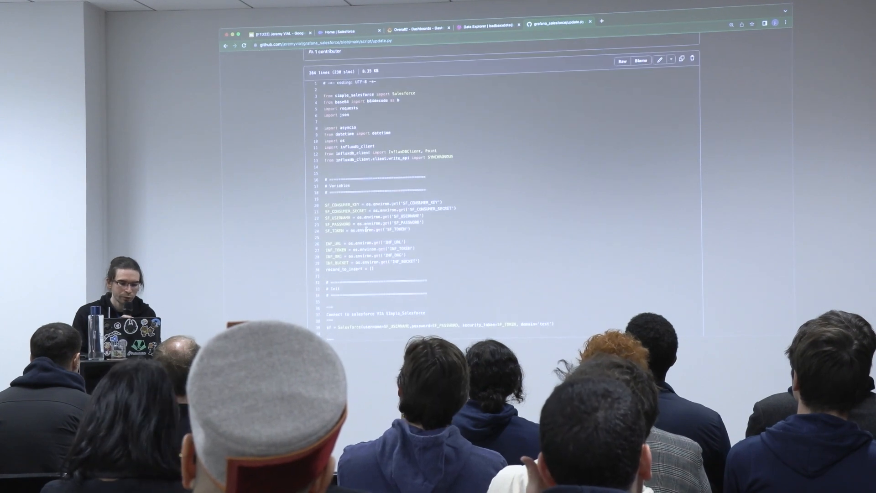
pyautogui.scroll(-3)
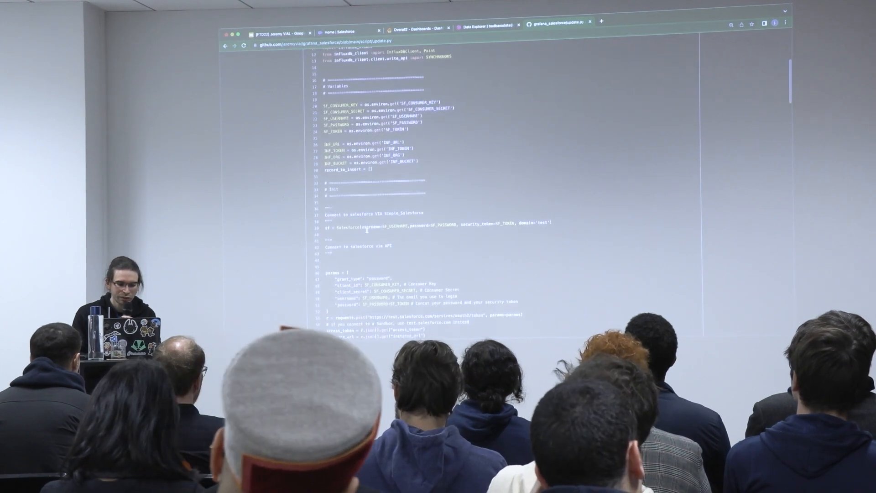
# - Continue down update.py through the InfluxDB writing code to the end
pyautogui.scroll(-3)
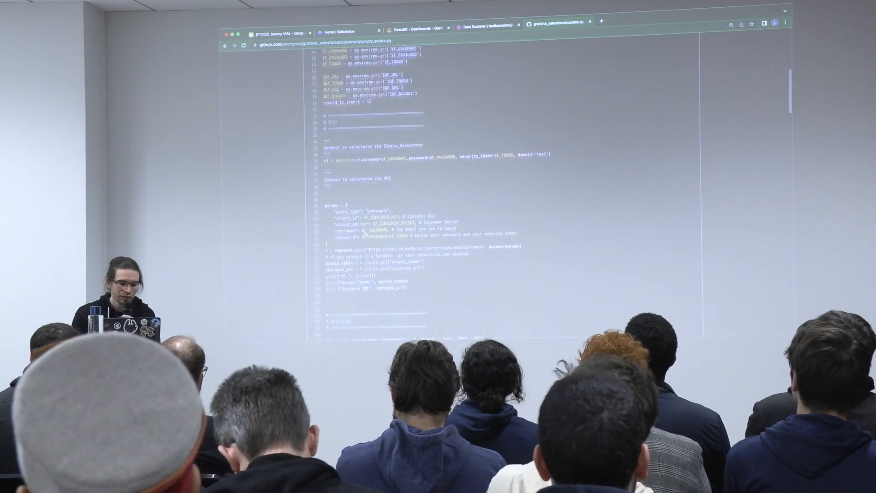
pyautogui.scroll(-3)
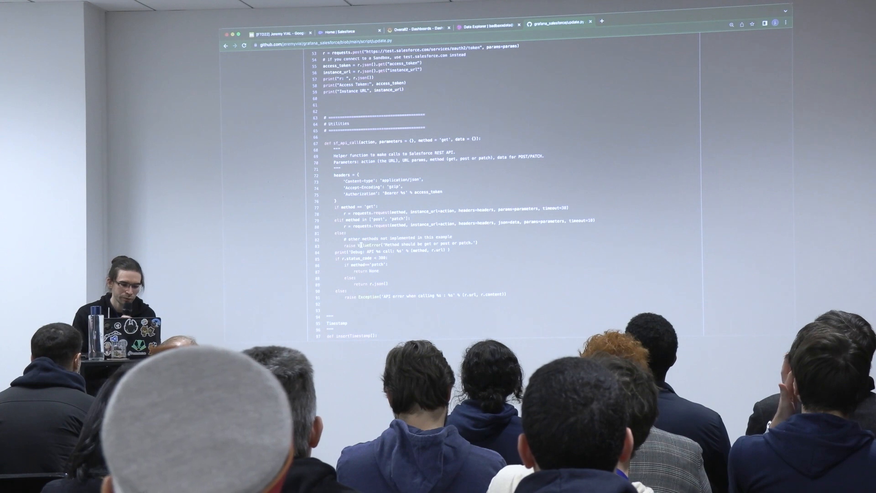
pyautogui.scroll(-3)
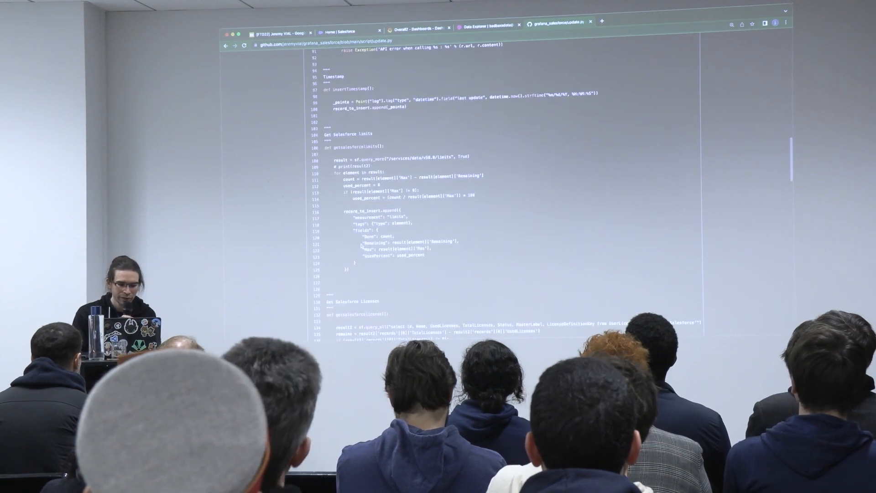
pyautogui.scroll(-3)
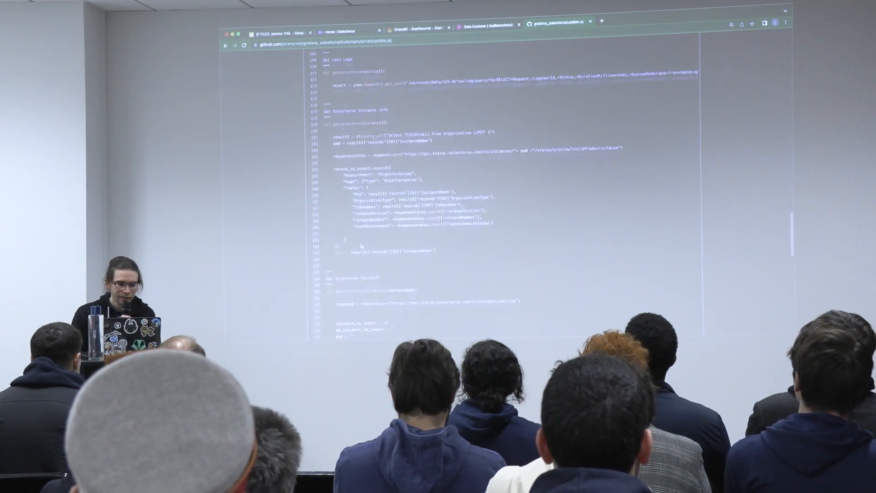
pyautogui.scroll(-3)
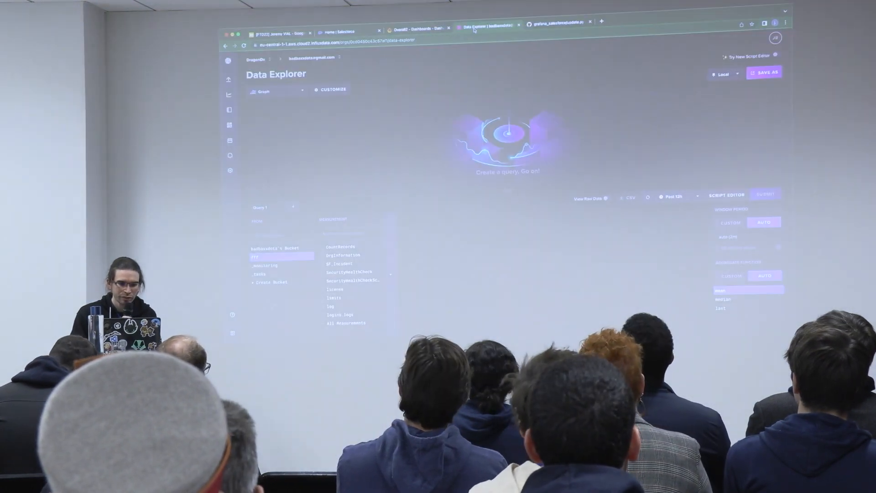
# - Switch to InfluxDB Cloud and bring up the Data Explorer
pyautogui.click(487, 29)
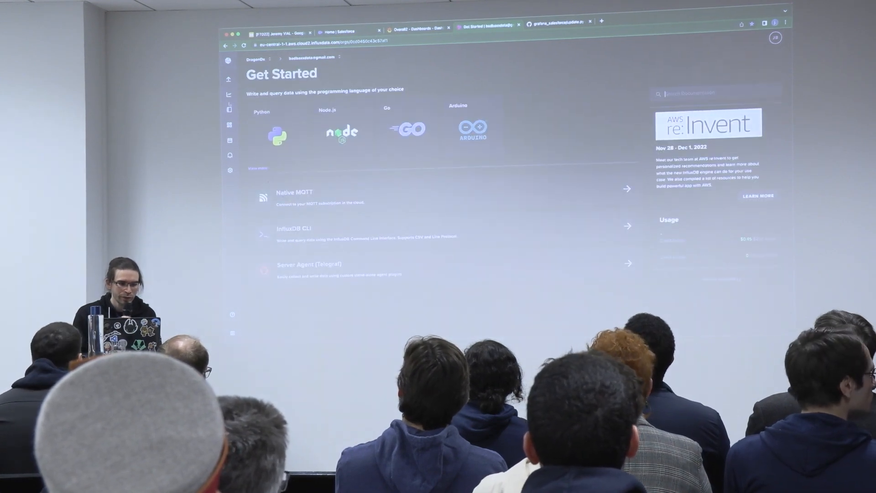
pyautogui.click(230, 95)
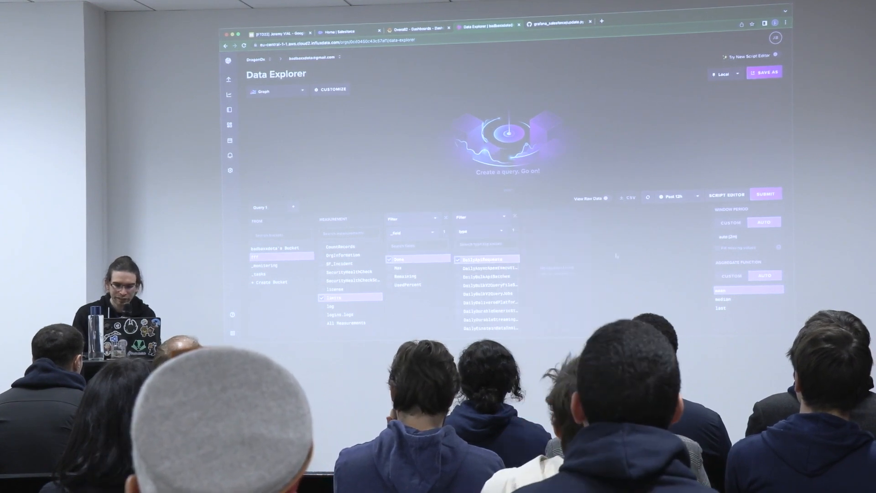
# - Run the Limits query and choose a time range so daily API usage plots over time
pyautogui.click(766, 194)
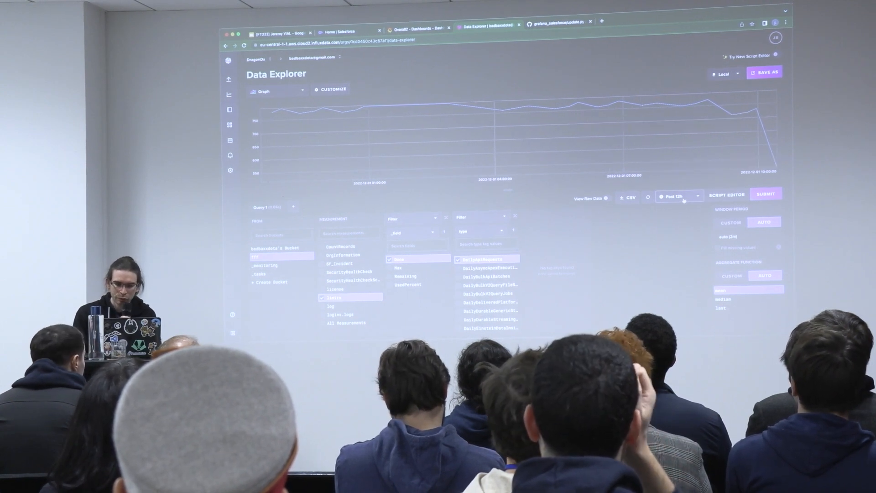
pyautogui.click(678, 196)
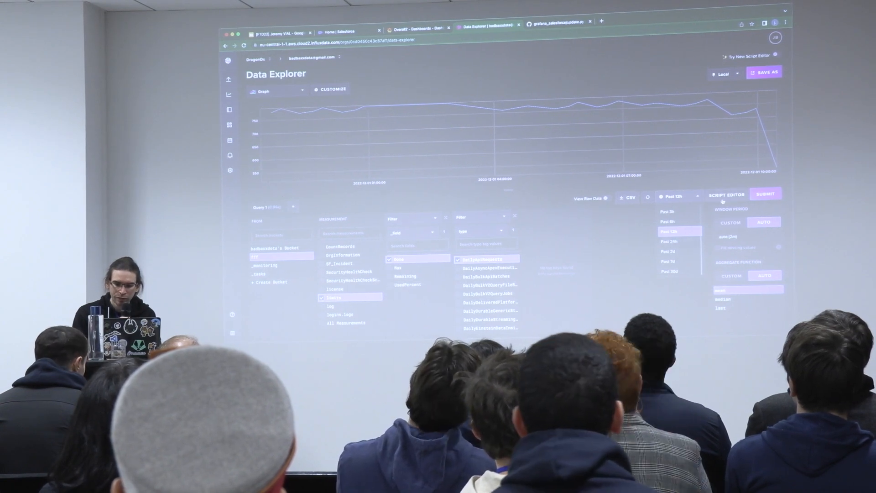
pyautogui.click(728, 194)
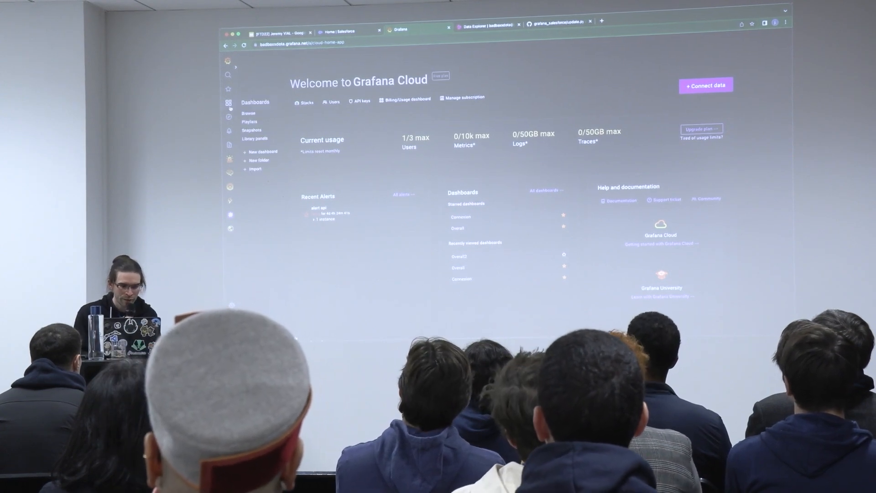
# - From Dashboards, bring up the Overall2 dashboard with login map and licence panels
pyautogui.click(256, 101)
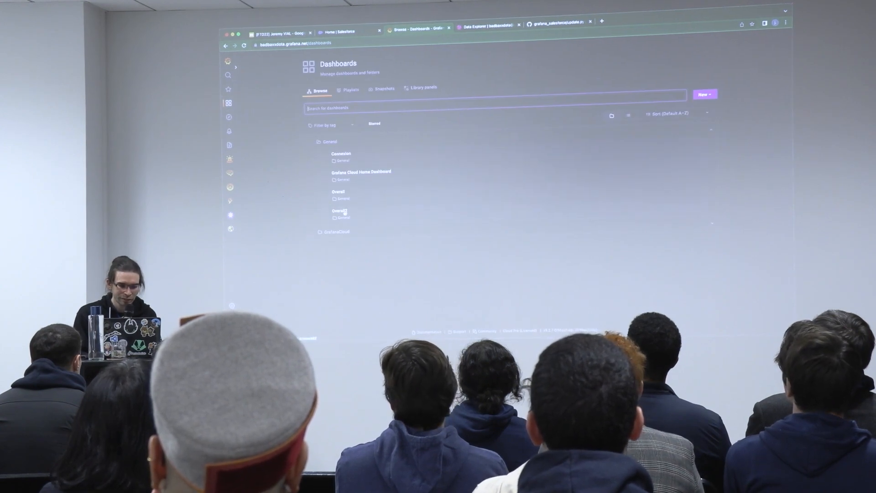
pyautogui.click(335, 211)
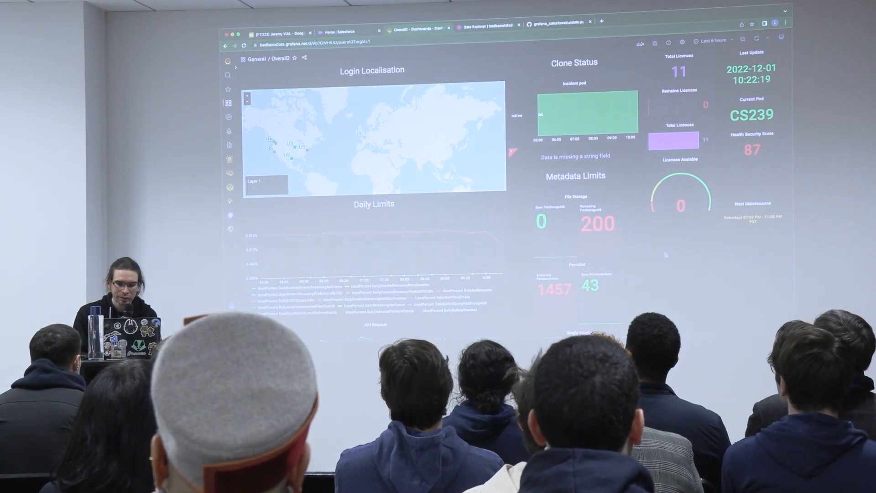
# - Scroll the Overall2 dashboard to the Daily Limits, API Request and Record Storage panels
pyautogui.scroll(-3)
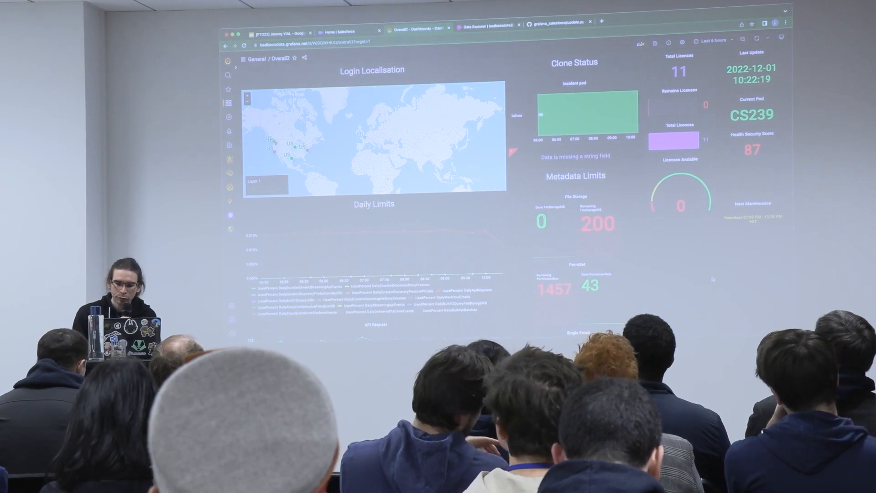
pyautogui.scroll(-3)
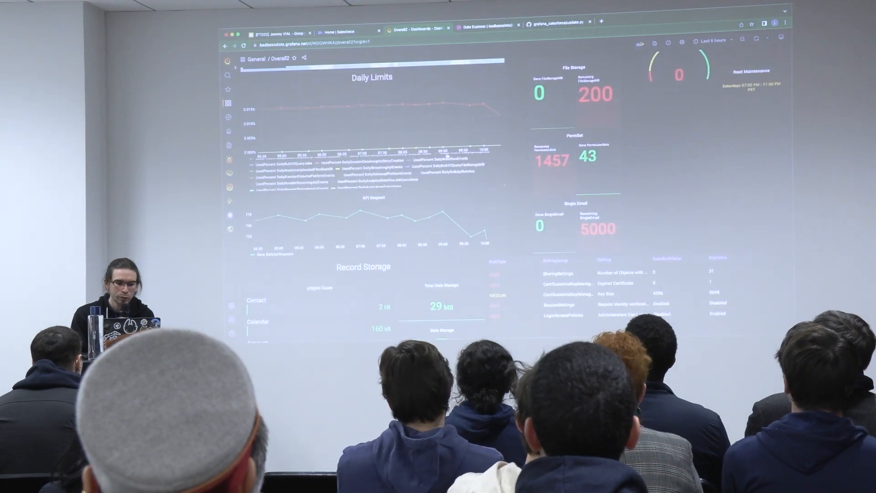
pyautogui.moveTo(452, 216)
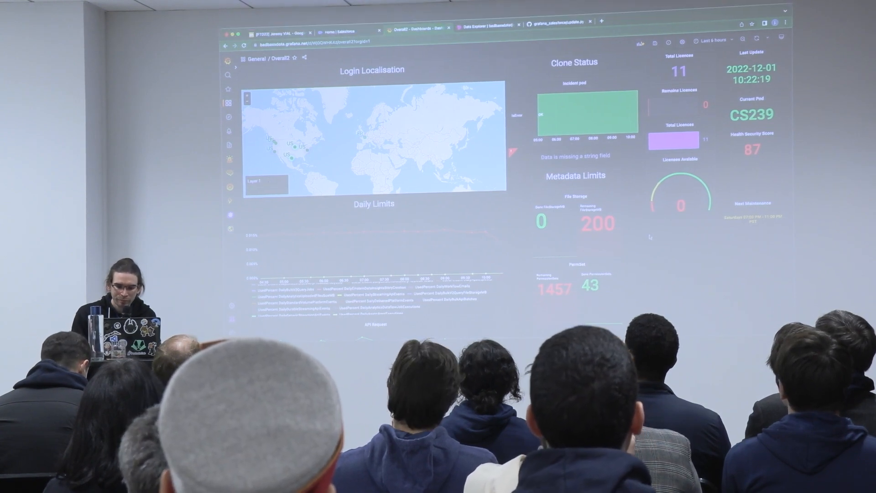
# - Scroll further down the Overall2 dashboard before returning to the Exemple 6 slide
pyautogui.scroll(-3)
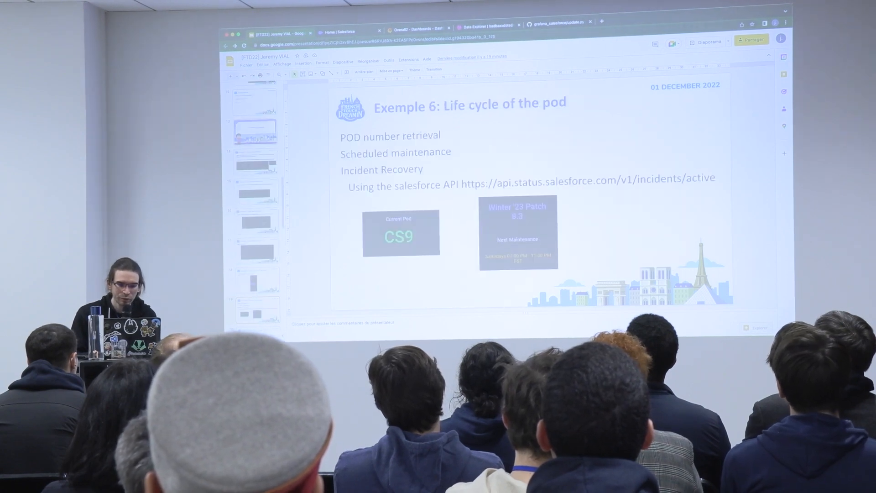
# - Advance the deck to the Limits slide on free-tool, CRON and API limitations
pyautogui.press('right')
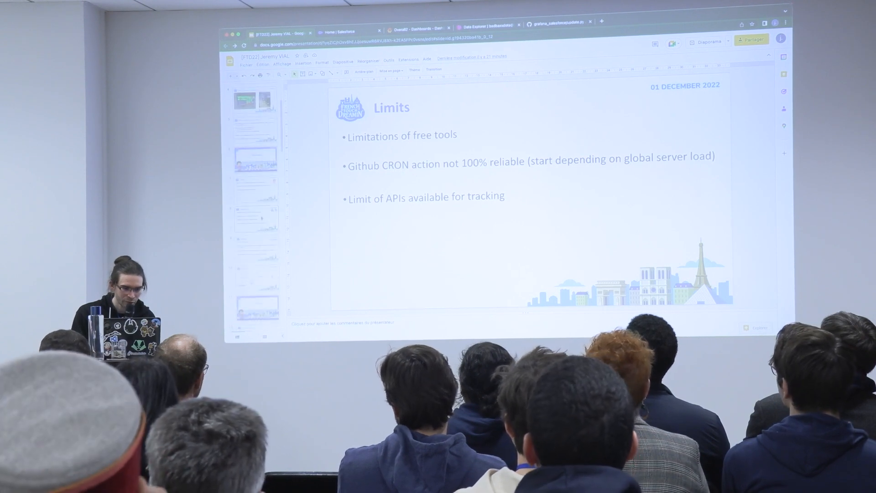
# - Advance to the 'Thanks for attending this session! Any Questions?' slide
pyautogui.press('Right')
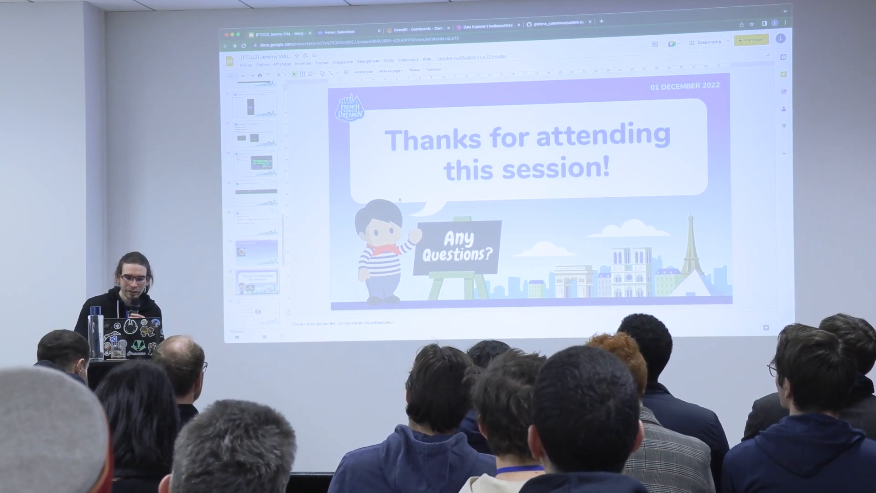
# - Switch to the Grafana Overall2 dashboard and bring up Alerting > Alert rules
pyautogui.click(413, 31)
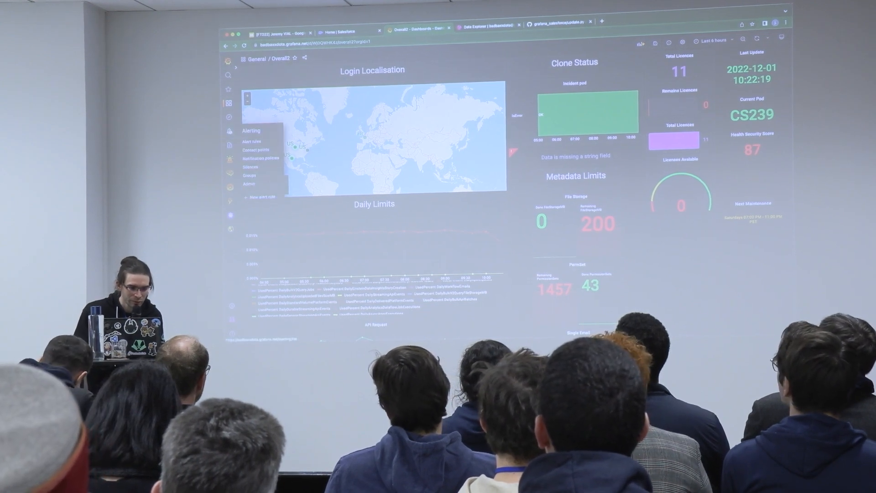
pyautogui.click(229, 130)
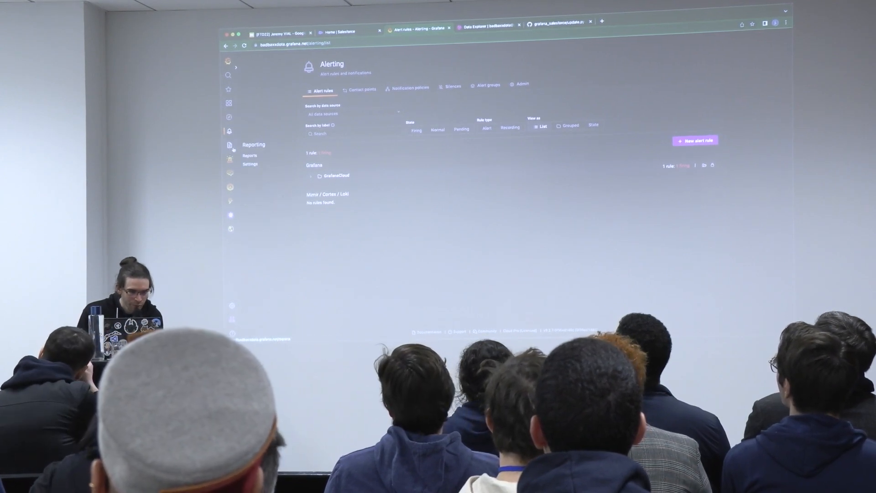
# - Start a new scheduled report from Reports and pick the Overall2 dashboard as its source
pyautogui.click(250, 155)
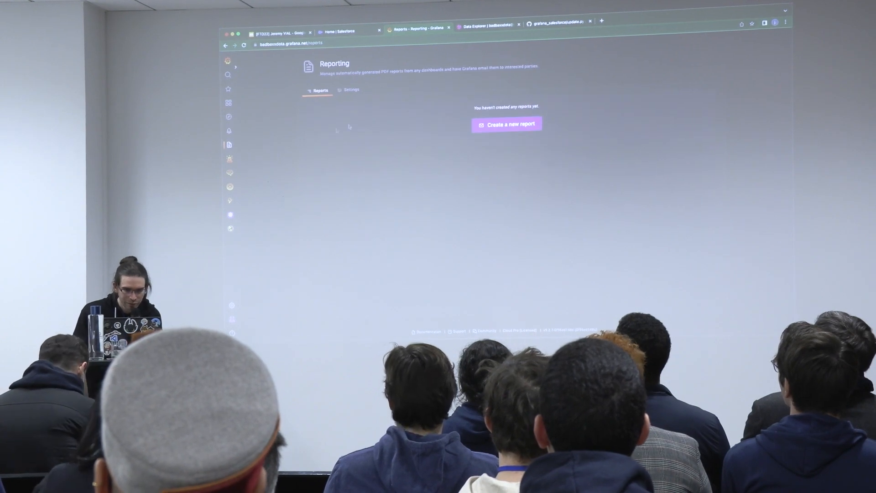
pyautogui.click(505, 124)
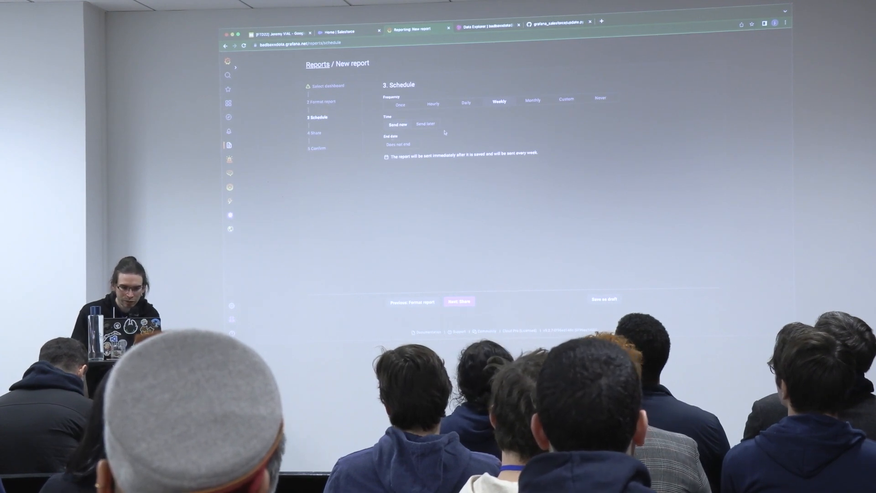
pyautogui.moveTo(493, 113)
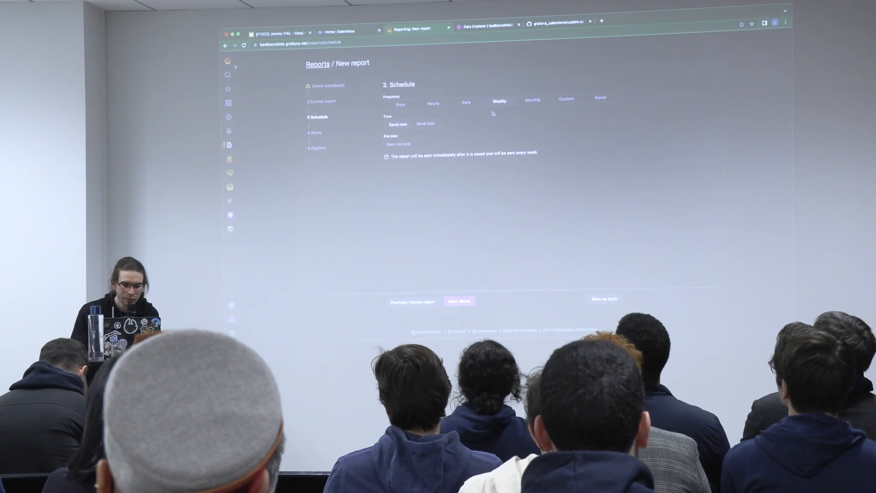
pyautogui.click(459, 300)
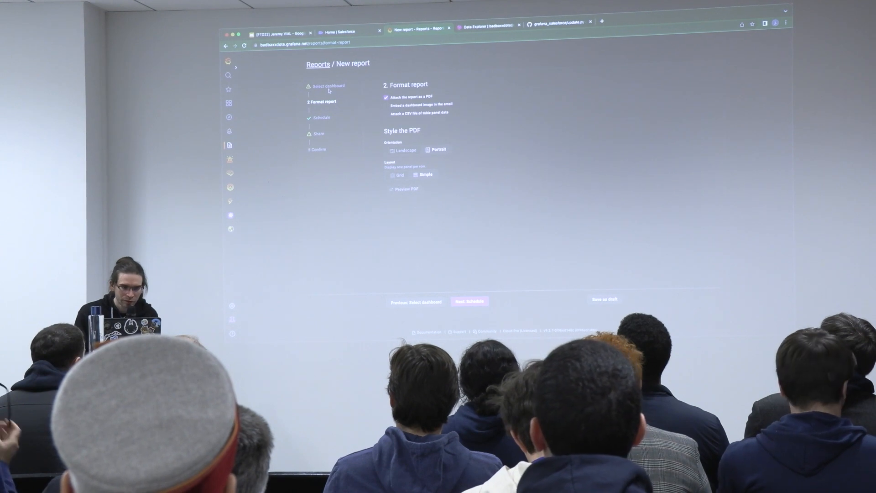
pyautogui.click(415, 302)
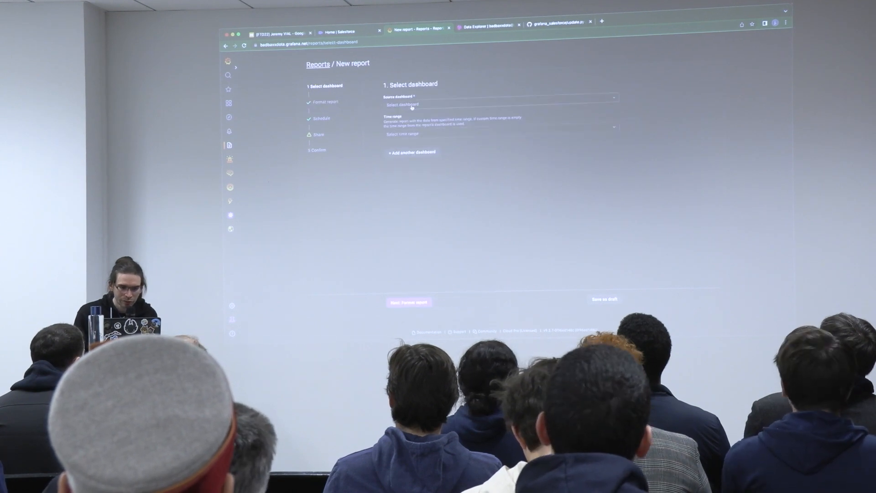
pyautogui.click(497, 105)
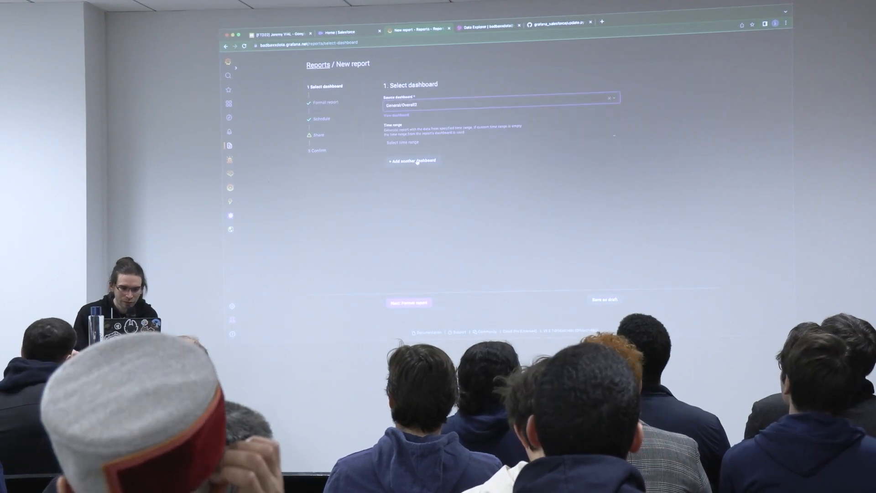
pyautogui.click(408, 142)
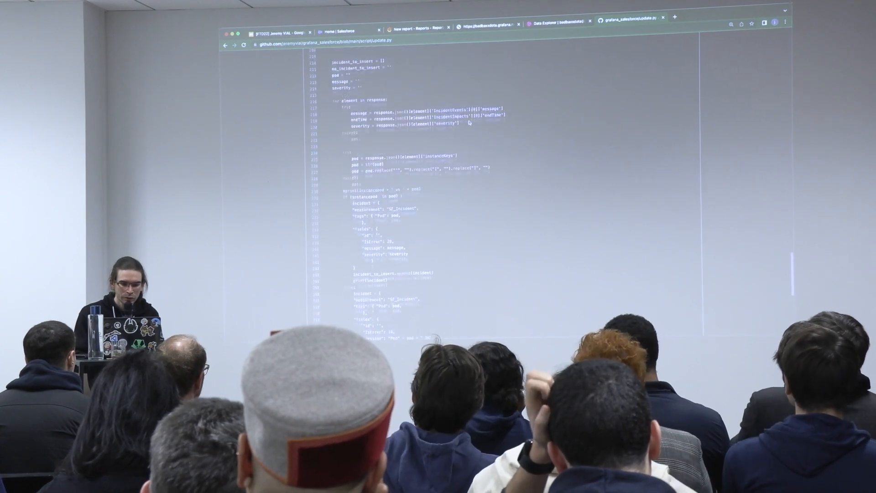
pyautogui.scroll(-3)
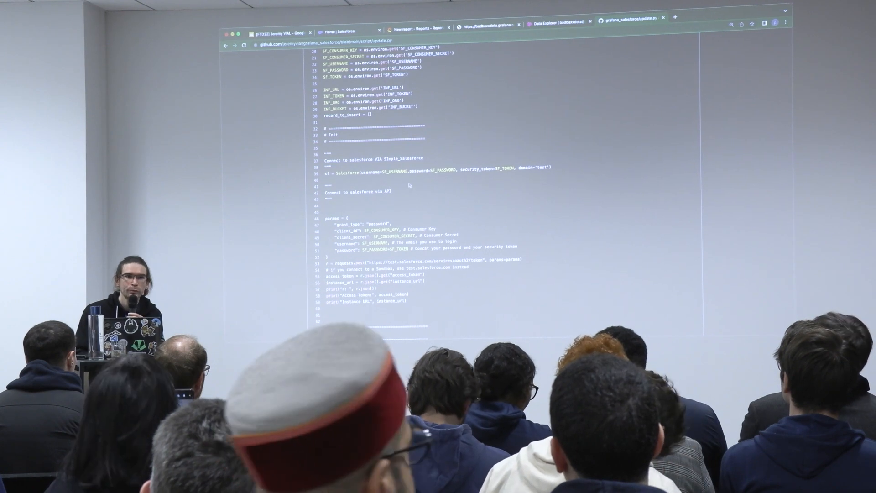
pyautogui.scroll(-3)
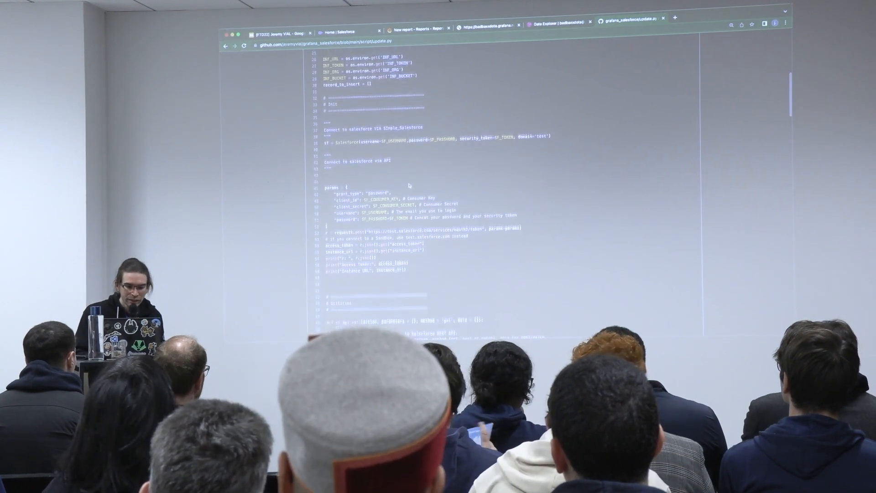
pyautogui.scroll(-3)
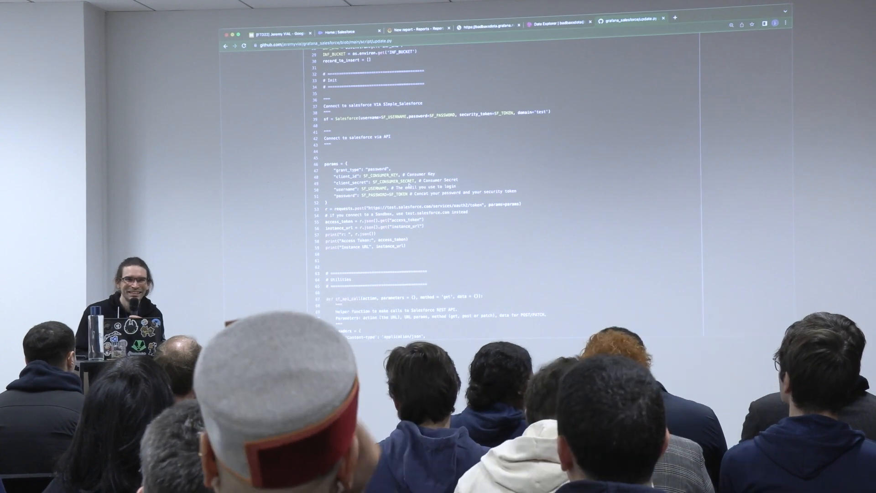
pyautogui.scroll(-3)
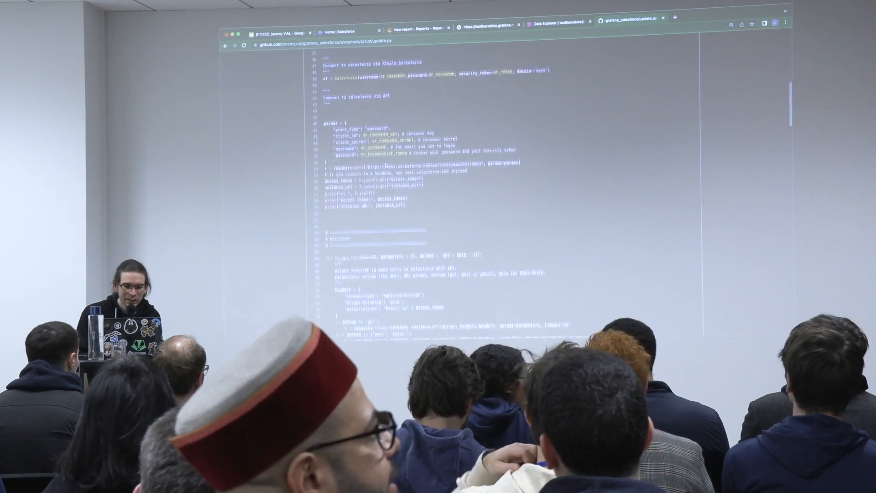
pyautogui.scroll(-3)
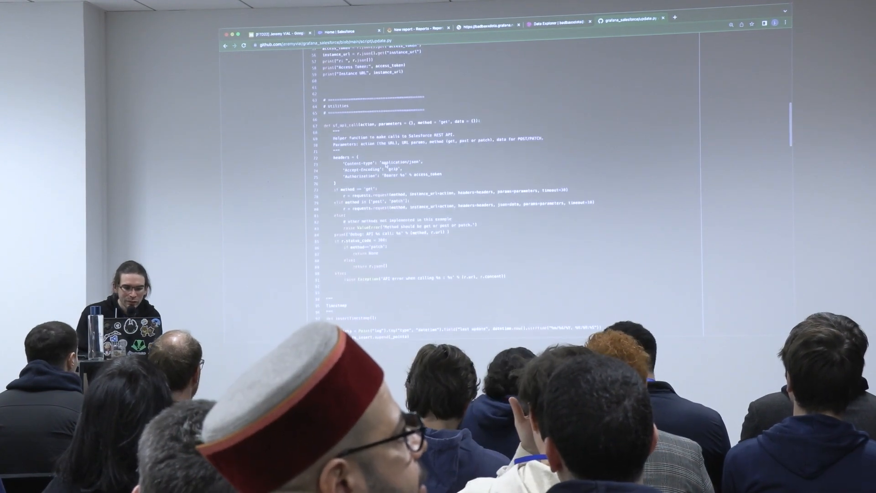
pyautogui.scroll(-3)
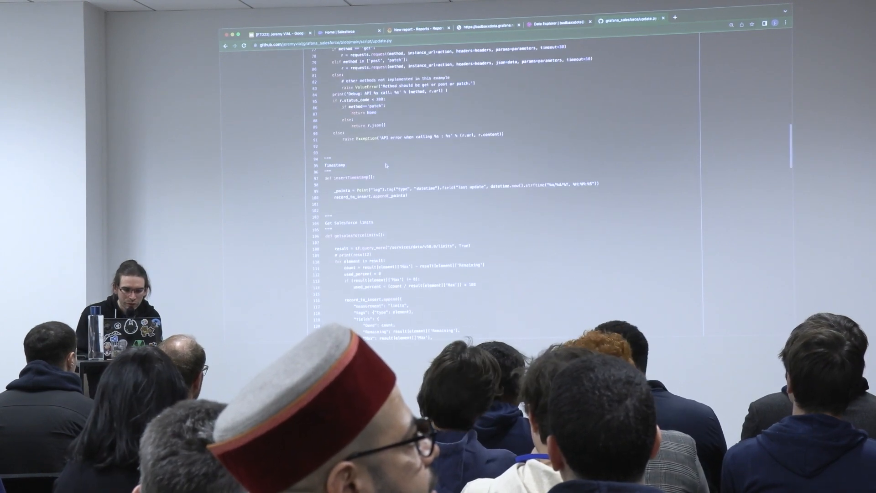
pyautogui.scroll(-3)
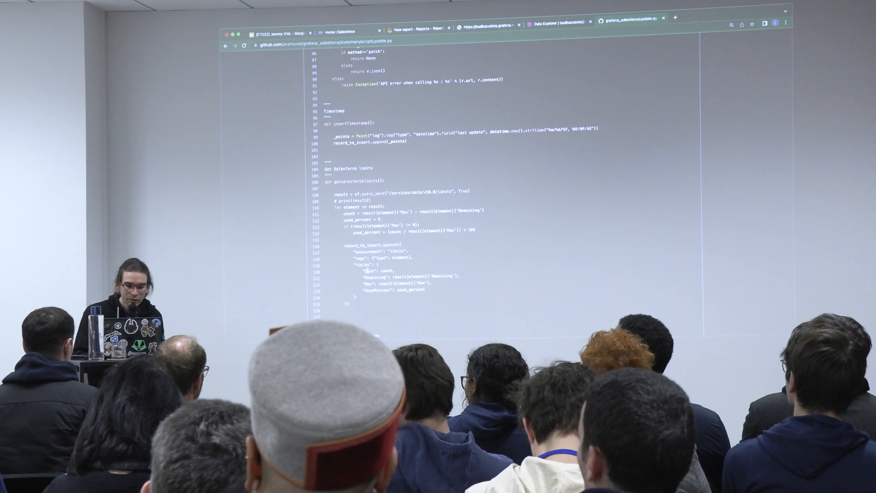
pyautogui.scroll(-3)
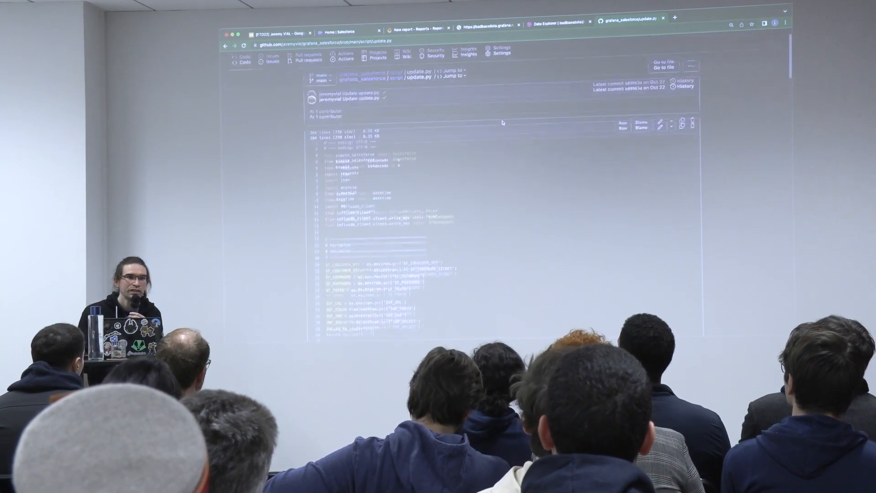
# - Scroll update.py to the environment variables and Salesforce login request code
pyautogui.scroll(-3)
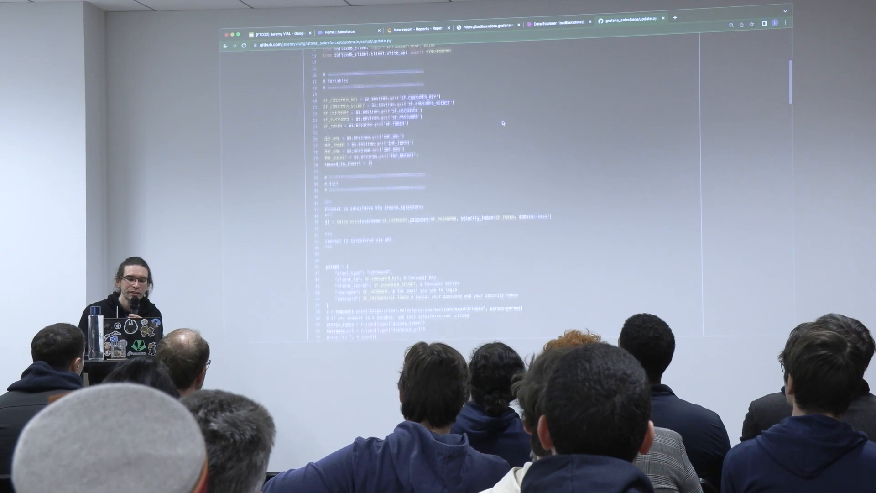
pyautogui.scroll(-3)
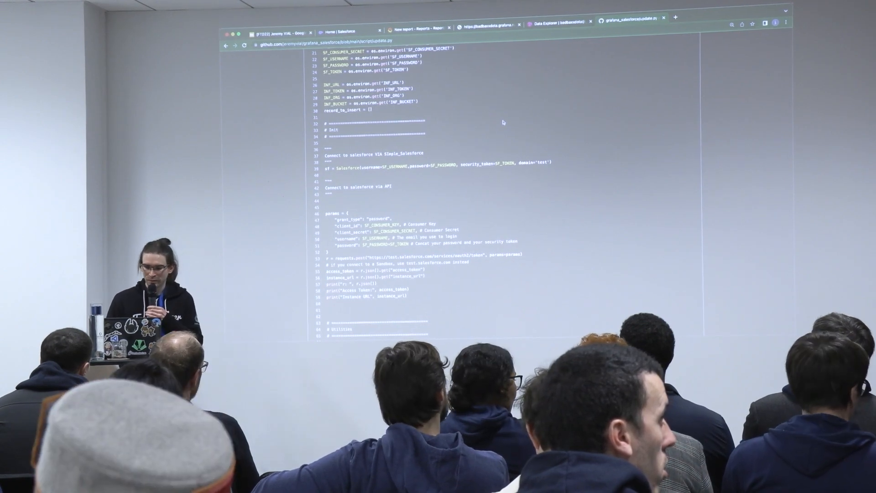
# - Return to the Grafana New report draft at its Format report step and hover the side menu
pyautogui.click(418, 30)
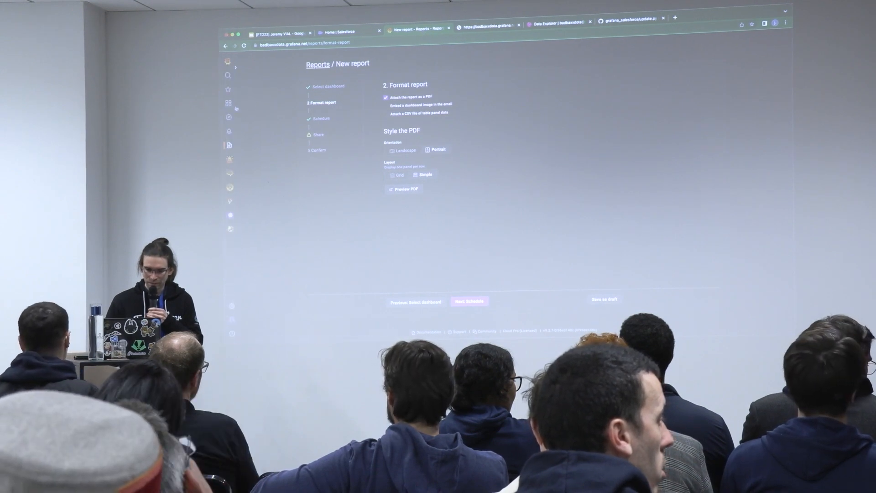
pyautogui.click(229, 103)
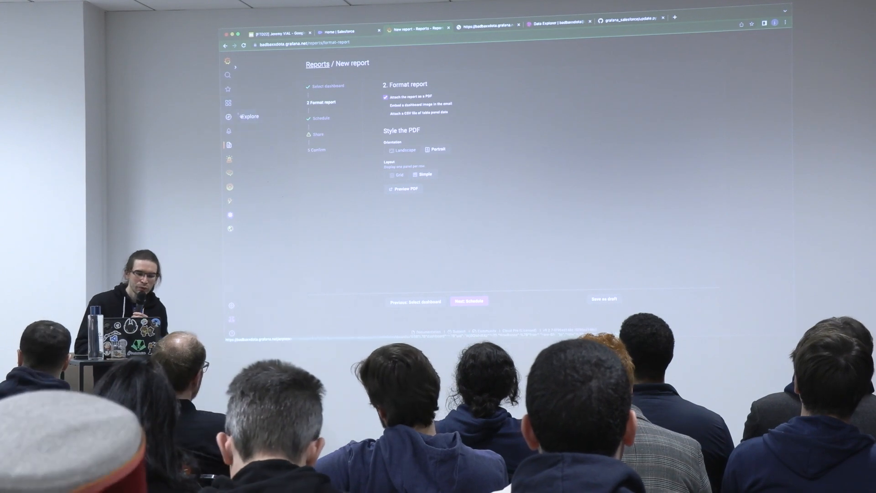
pyautogui.click(227, 103)
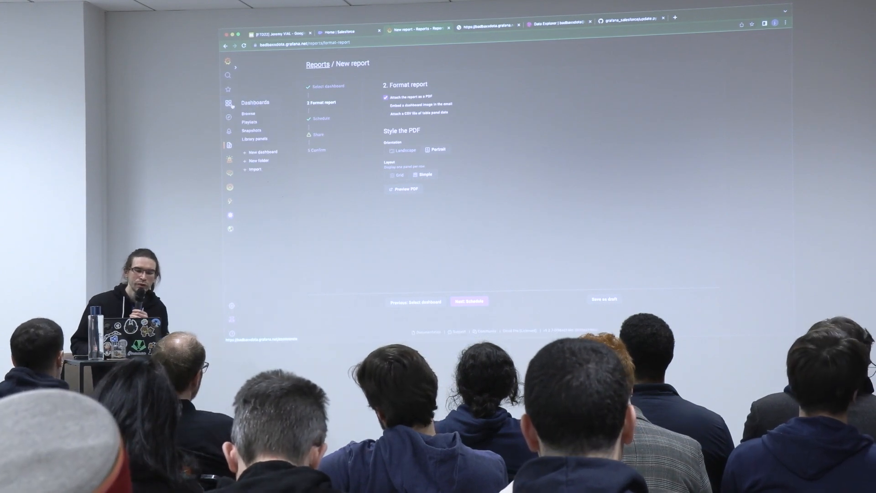